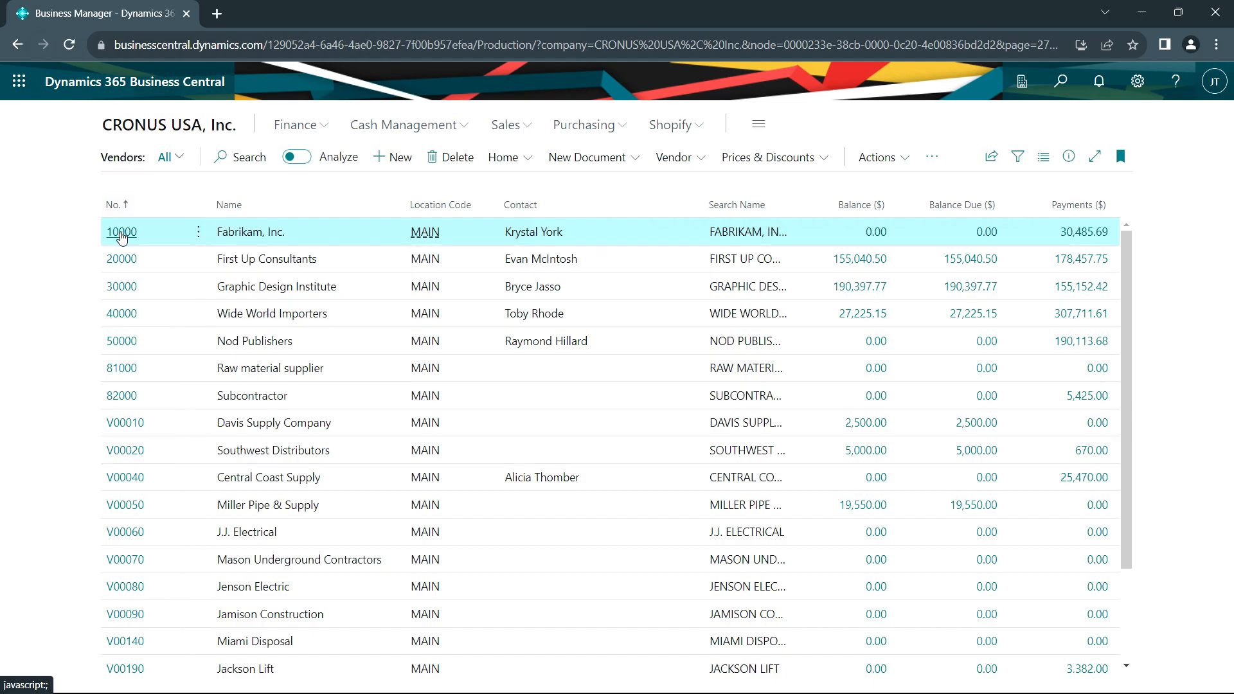
# Open Fabrikam, Inc.'s vendor card and change its number to V10000.
pyautogui.click(122, 231)
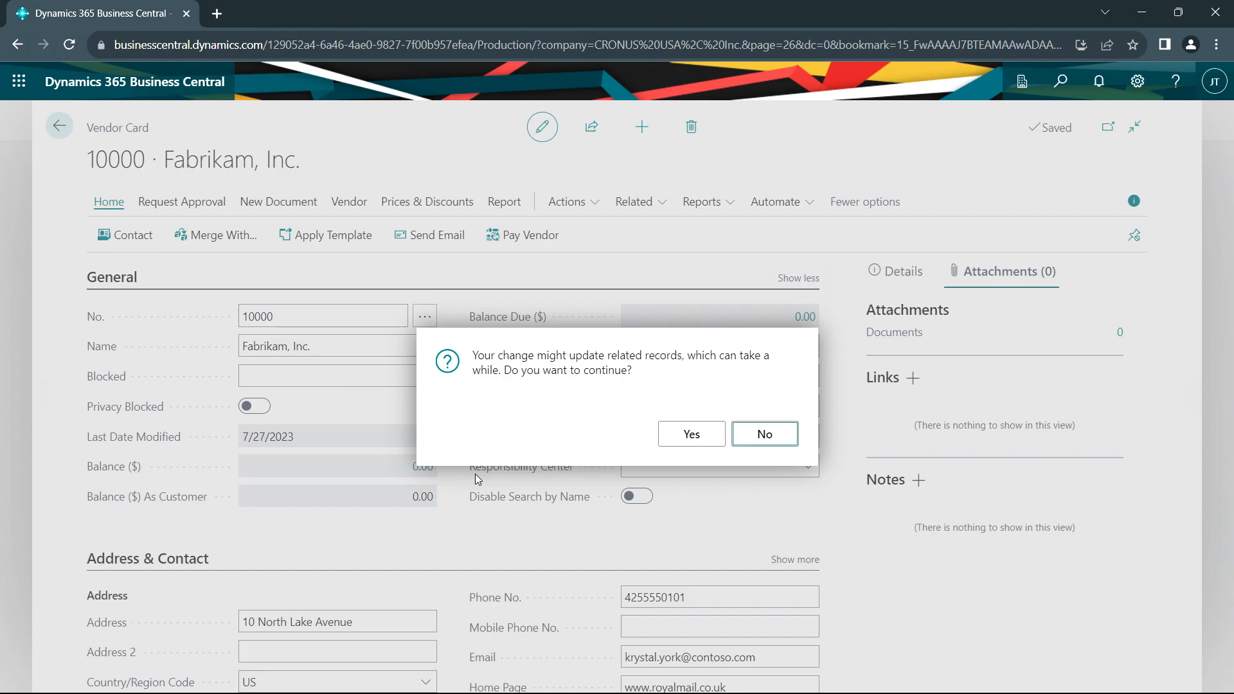
pyautogui.moveTo(555, 419)
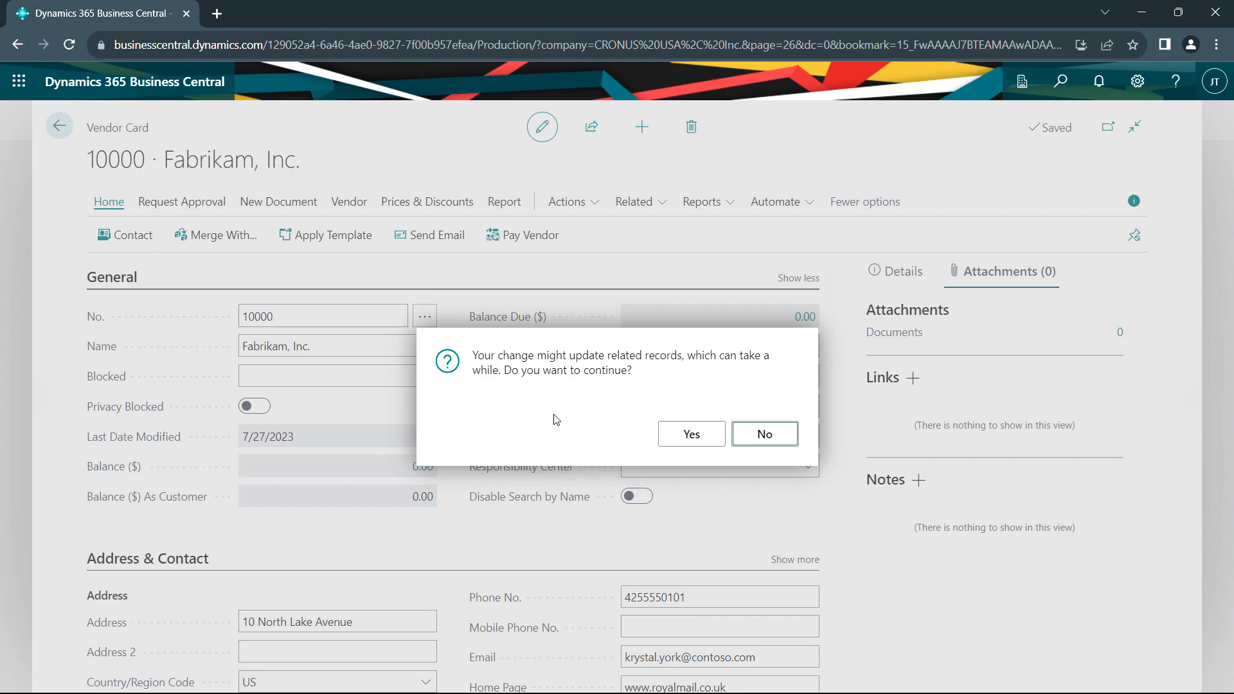
# Confirm renumbering to V10000, then view the vendor's ledger entries.
pyautogui.click(690, 434)
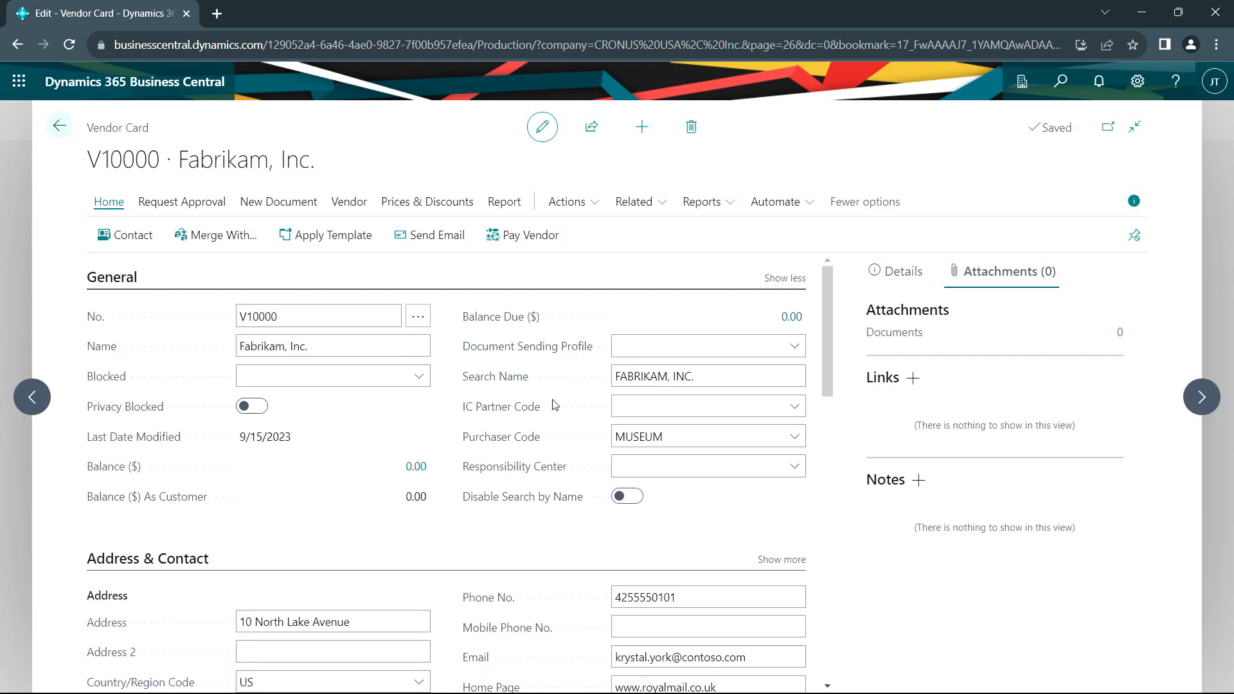
pyautogui.moveTo(348, 201)
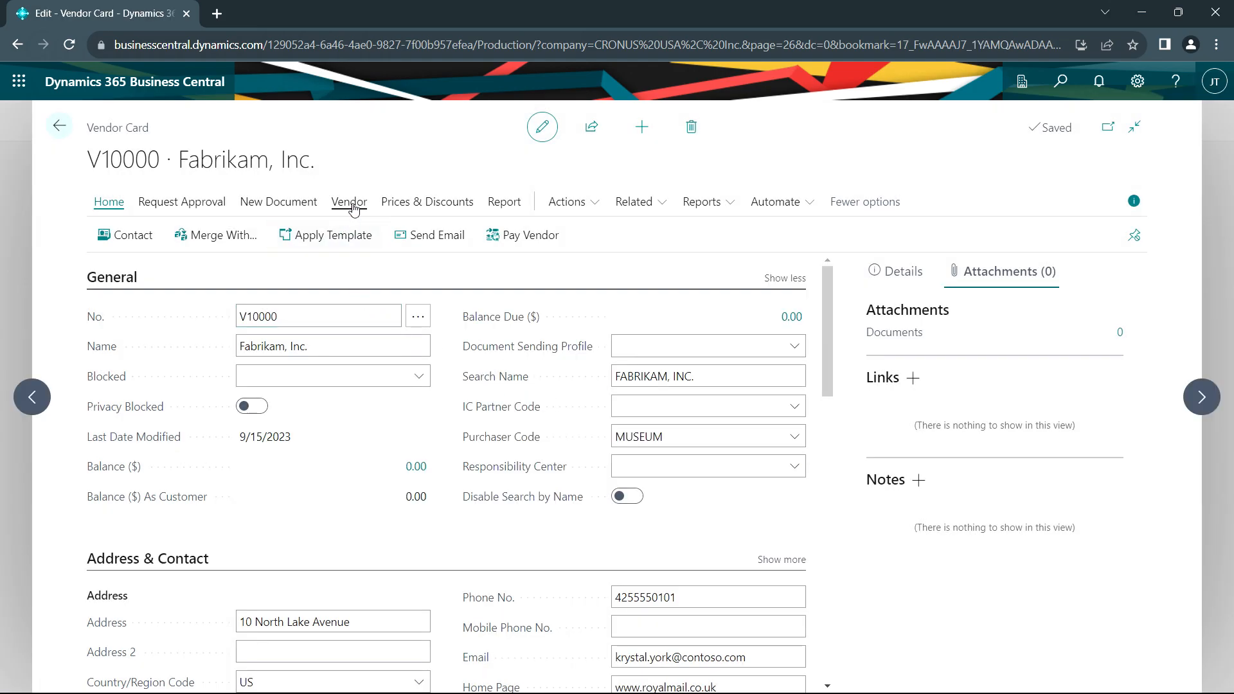
pyautogui.click(348, 201)
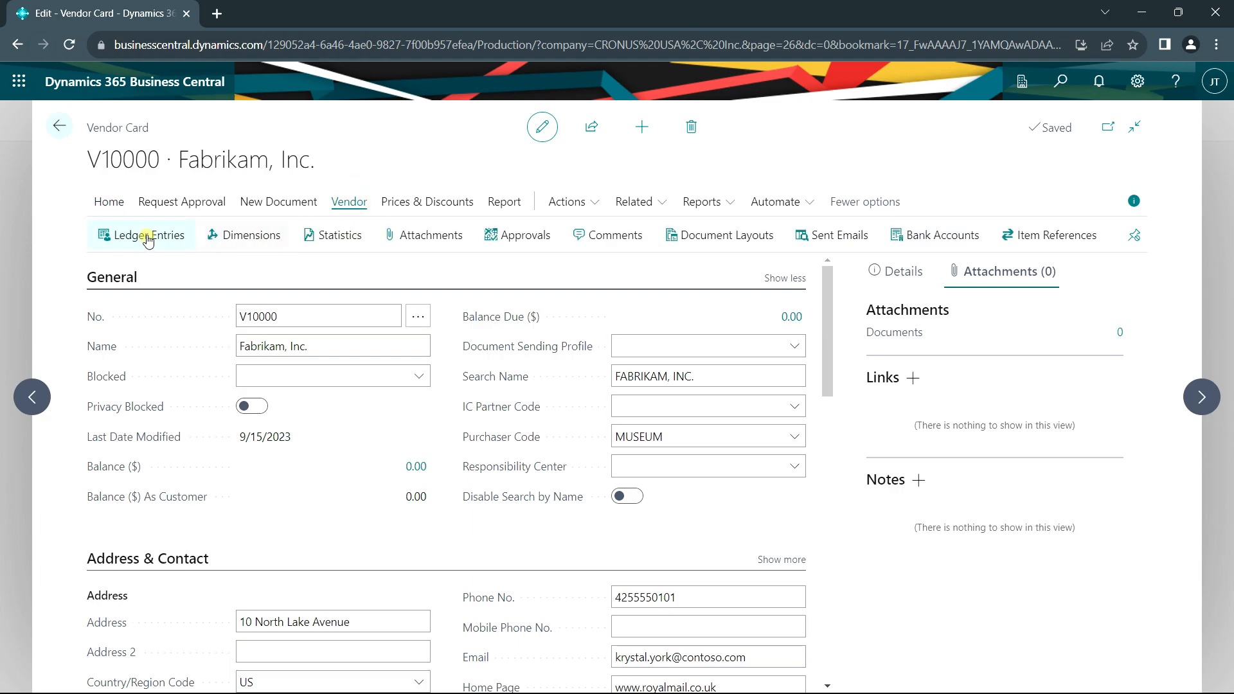
pyautogui.click(147, 235)
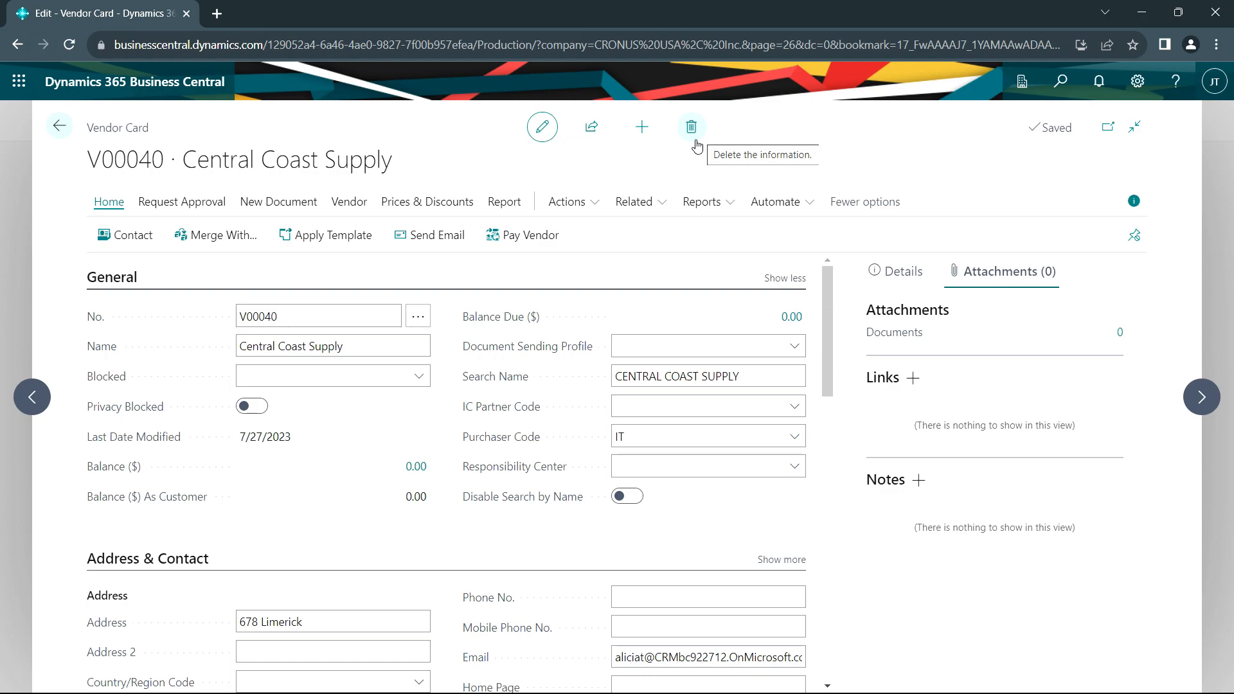
pyautogui.moveTo(633, 201)
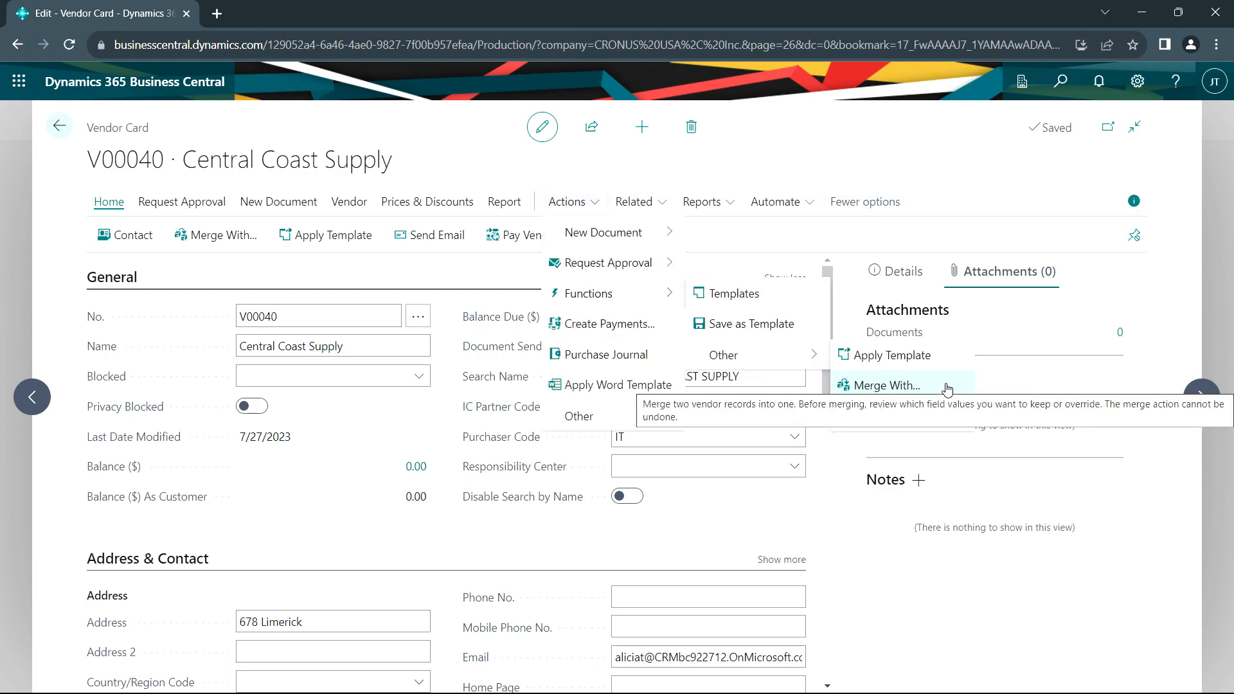
# Open the Merge Duplicate page for vendor V00040 Central Coast Supply.
pyautogui.click(884, 386)
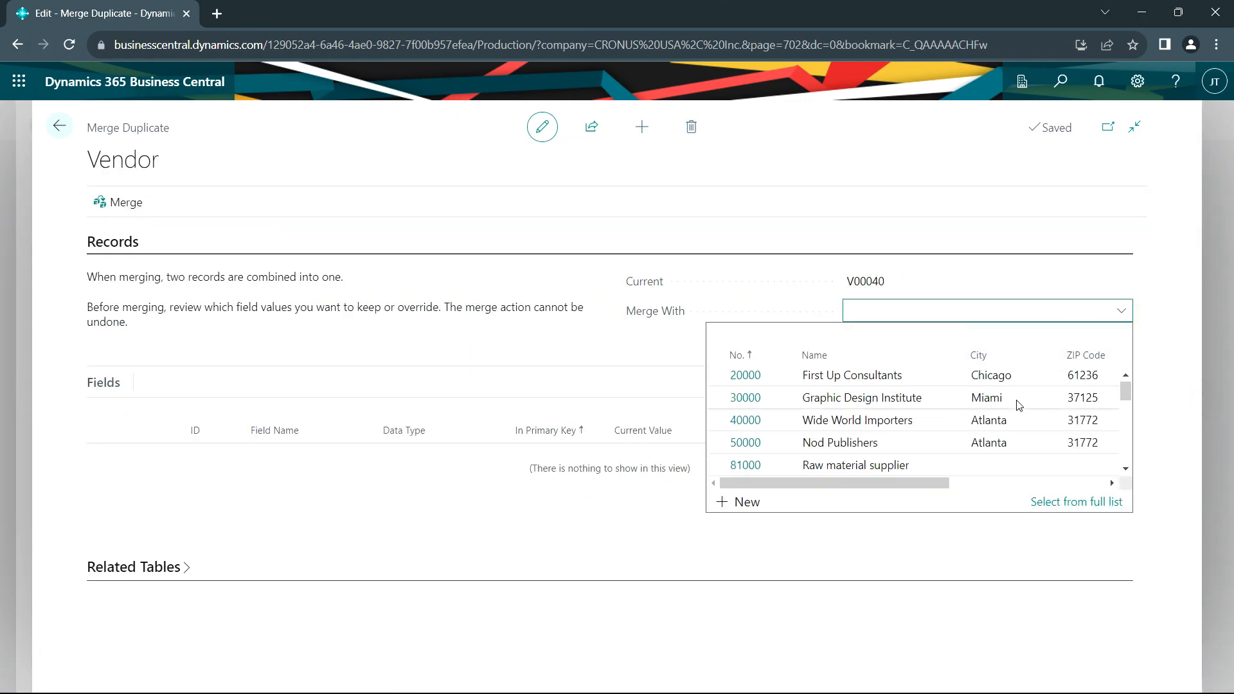
# Merge with V00050, overriding Name and Search Name with Miller Pipe & Supply.
pyautogui.click(852, 421)
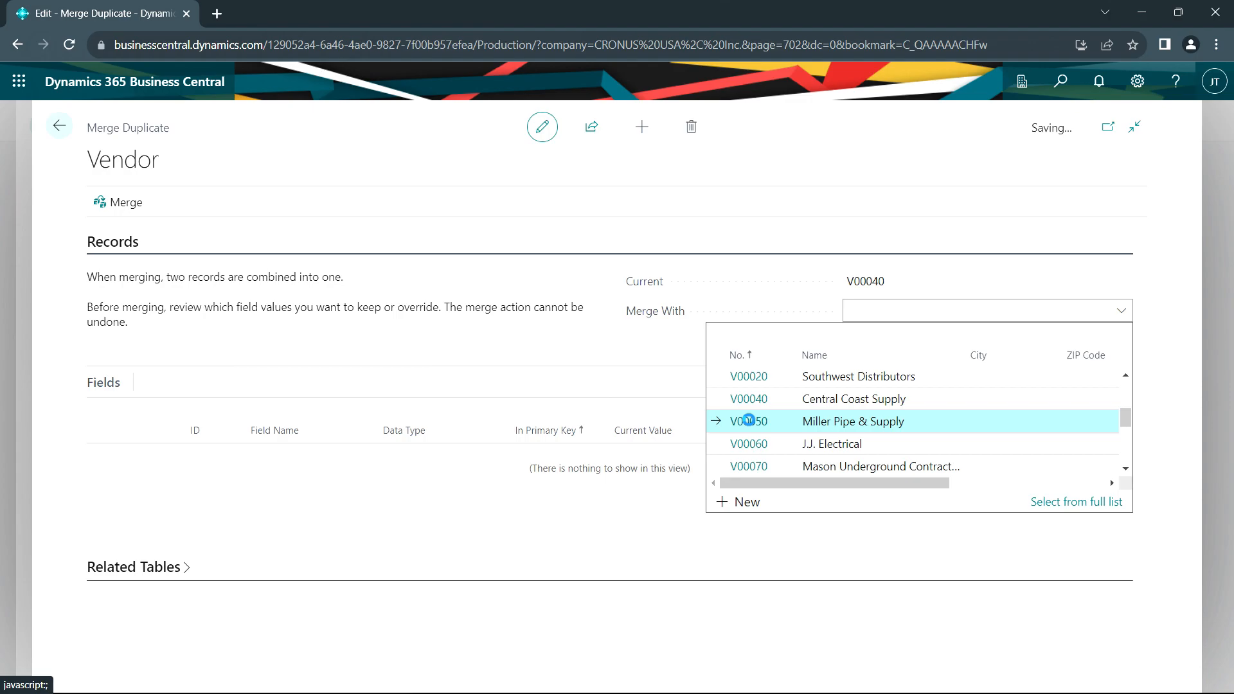
pyautogui.click(748, 421)
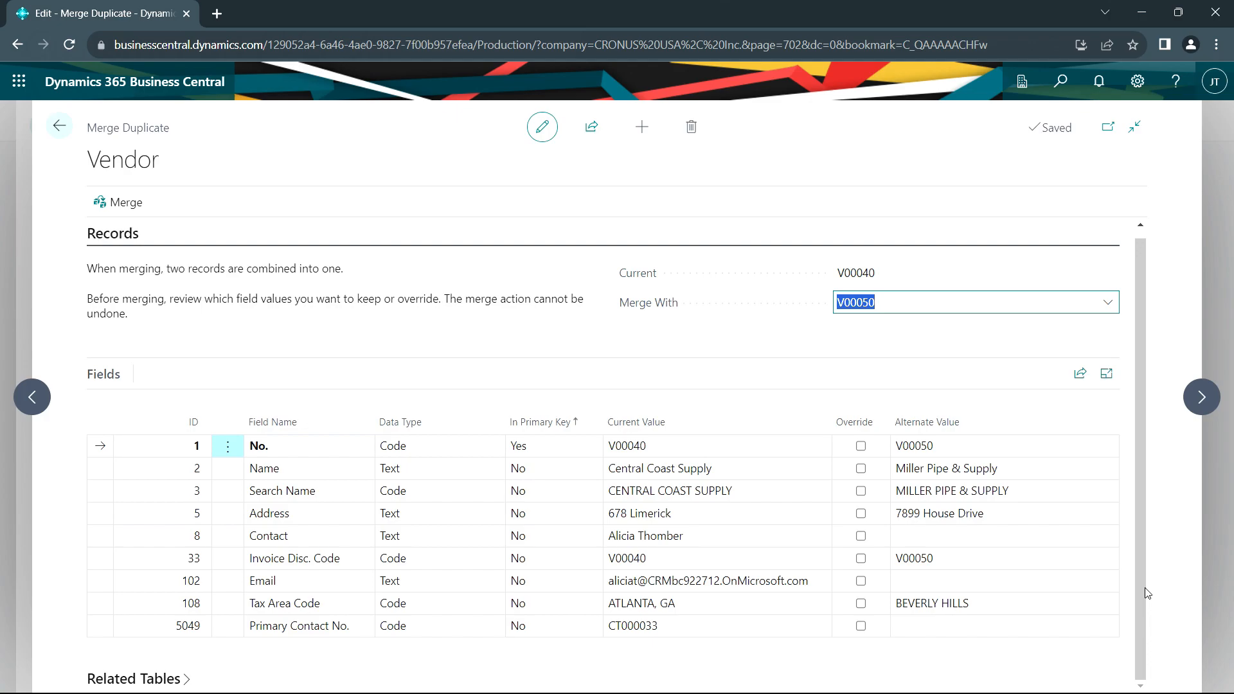
pyautogui.moveTo(1210, 533)
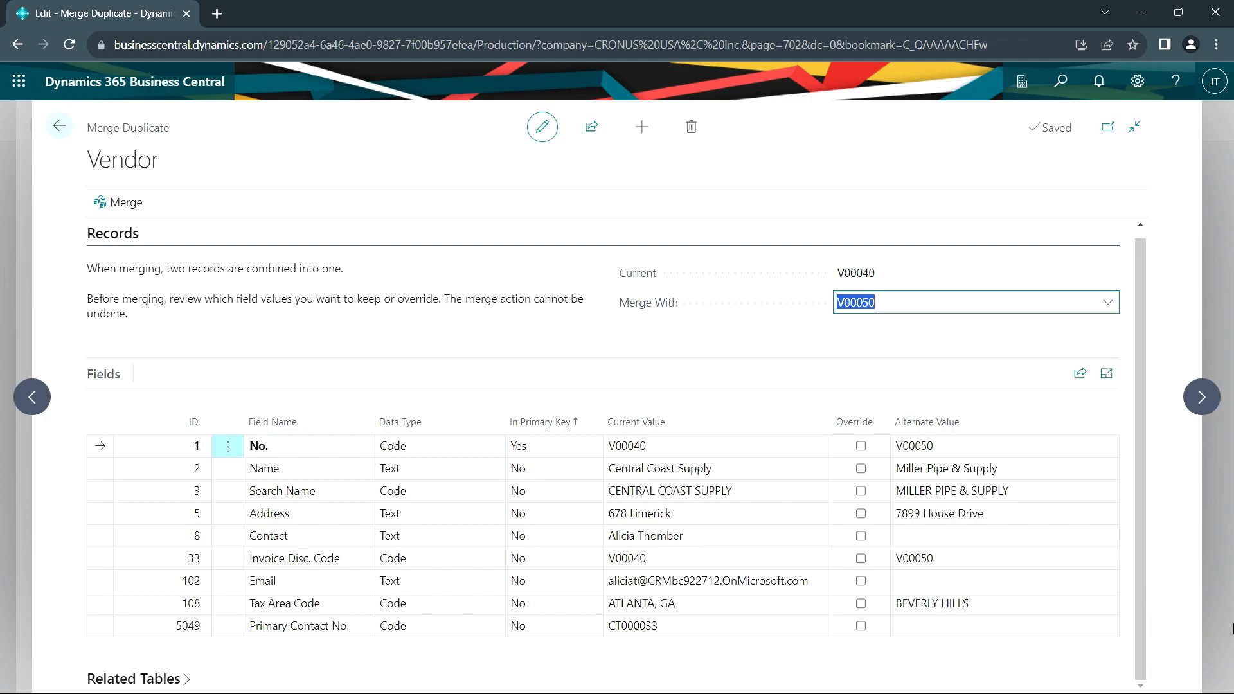
pyautogui.moveTo(1030, 513)
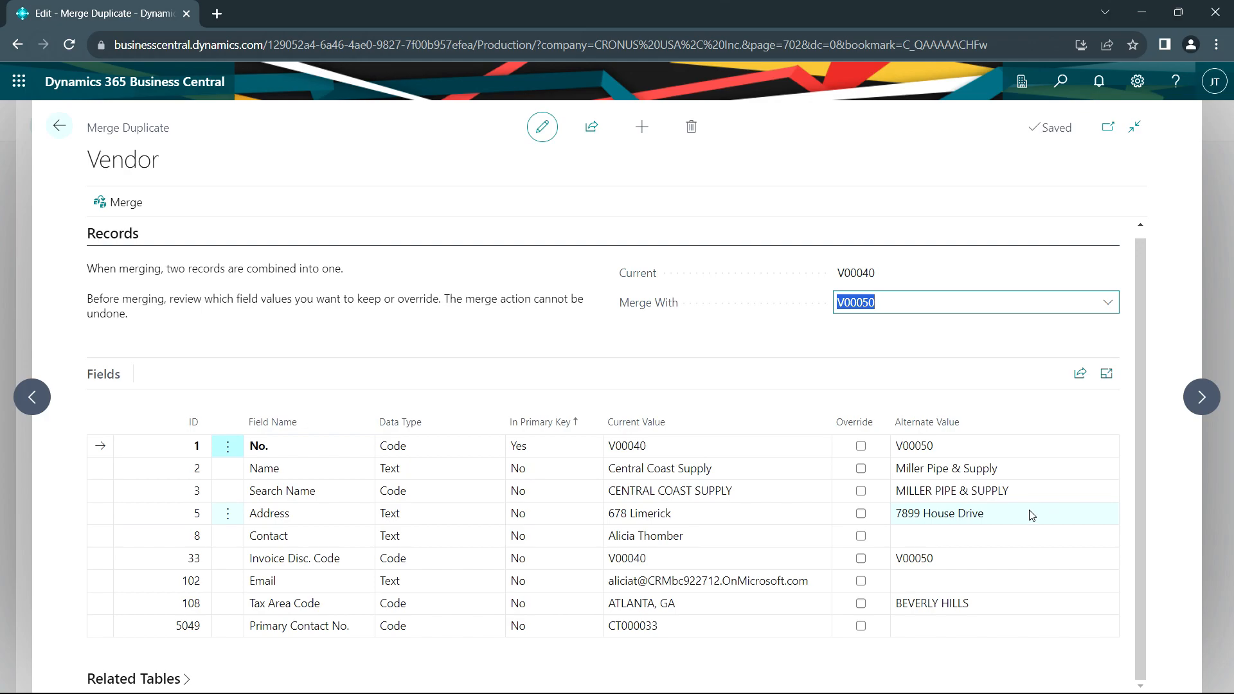
pyautogui.moveTo(1031, 515)
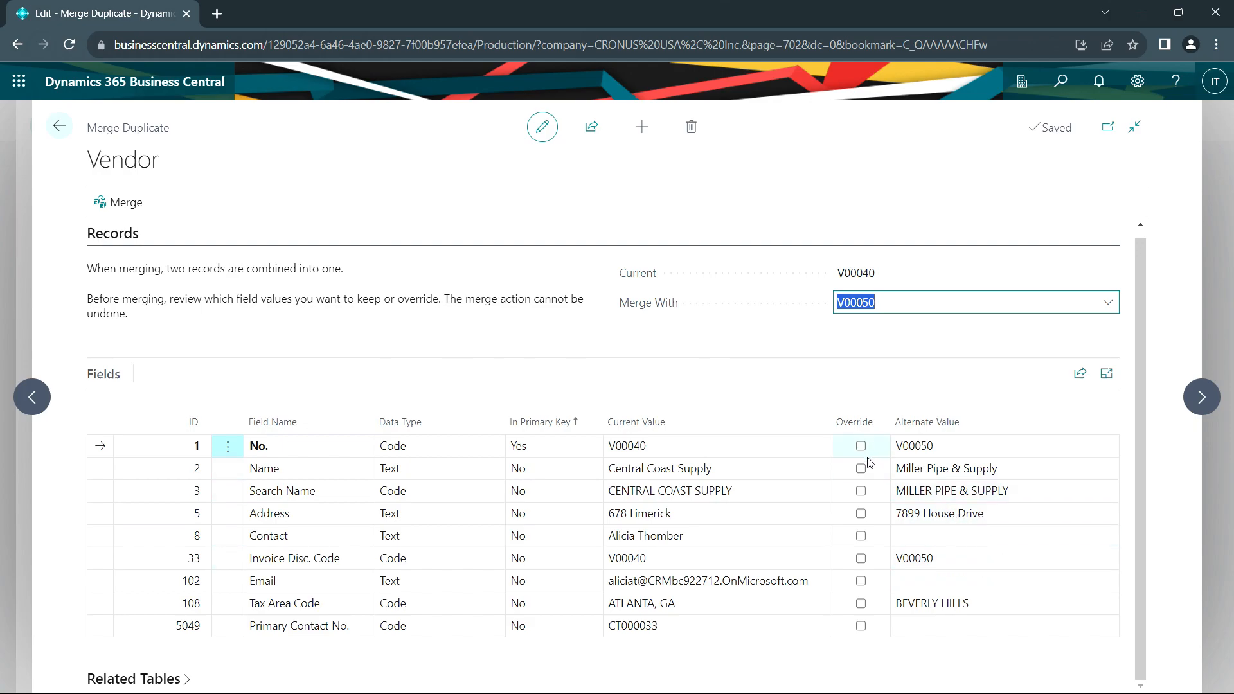
pyautogui.click(860, 467)
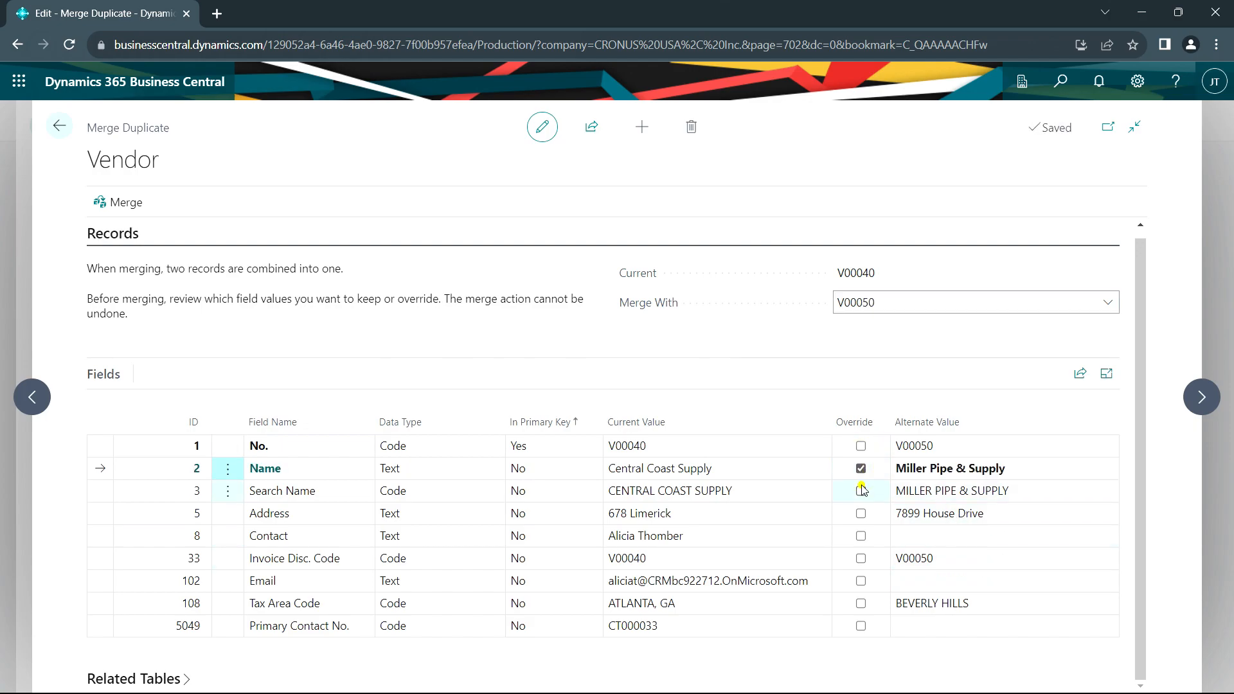
pyautogui.click(859, 490)
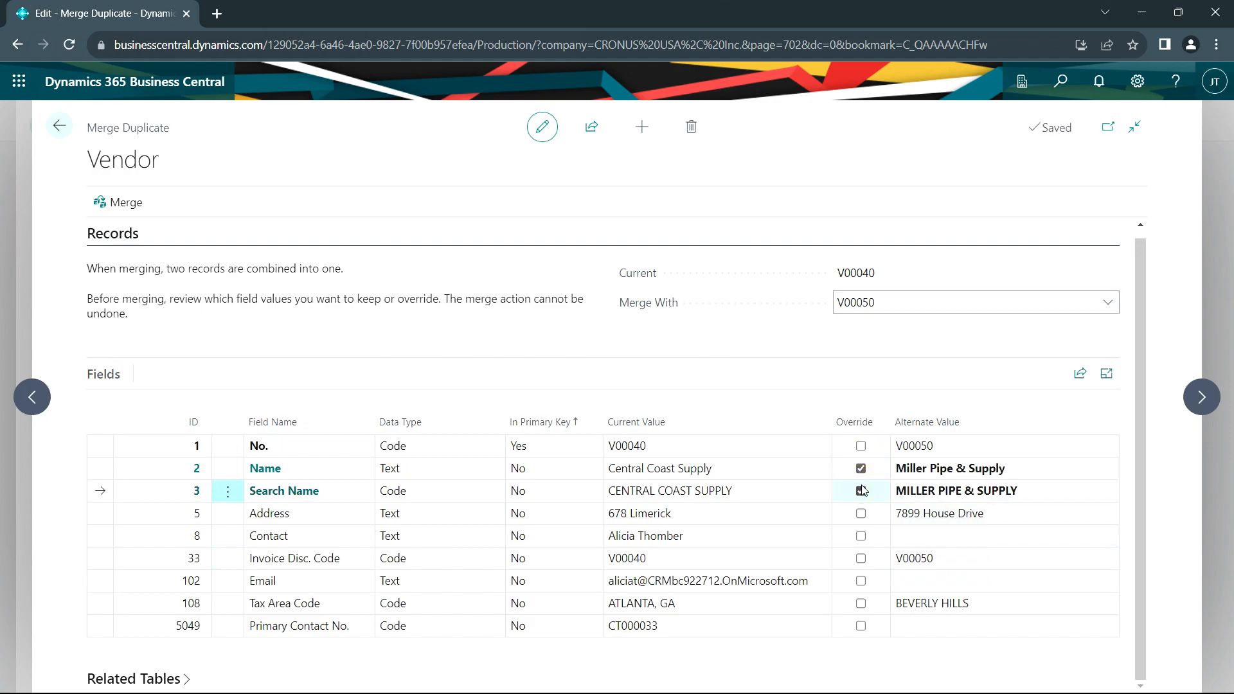
pyautogui.click(859, 490)
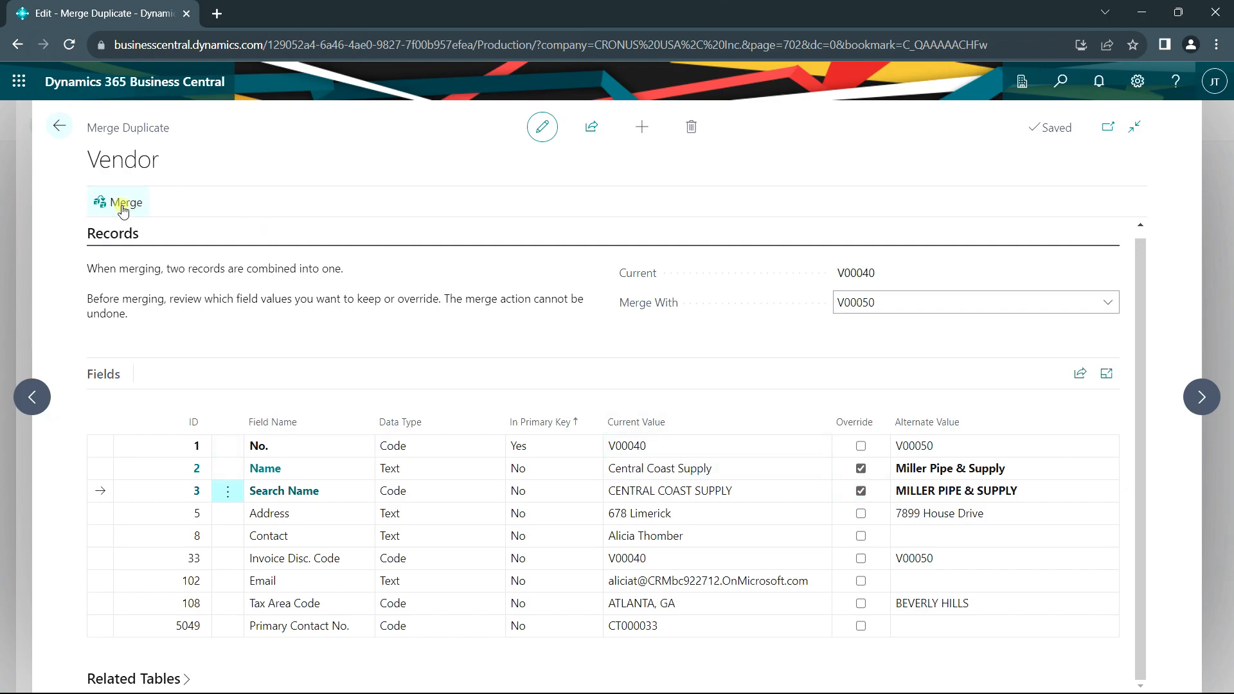
# Run the merge, then view ledger entries for Miller Pipe & Supply (V00040).
pyautogui.click(122, 202)
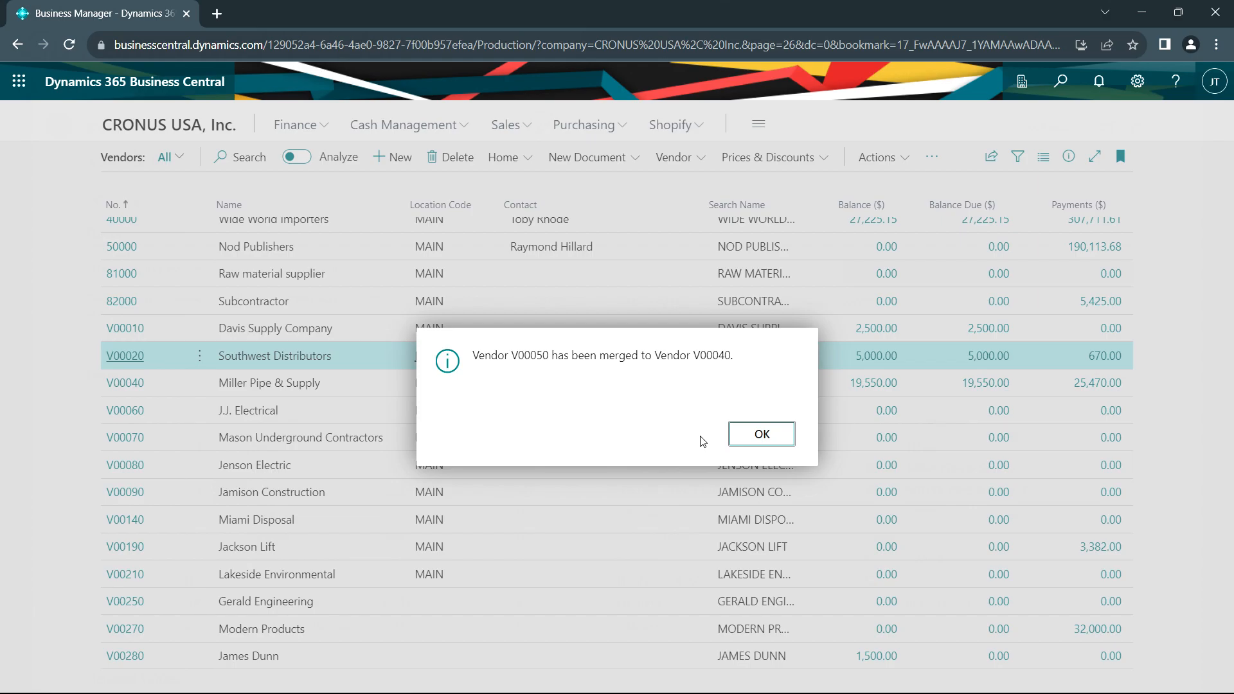
pyautogui.click(760, 434)
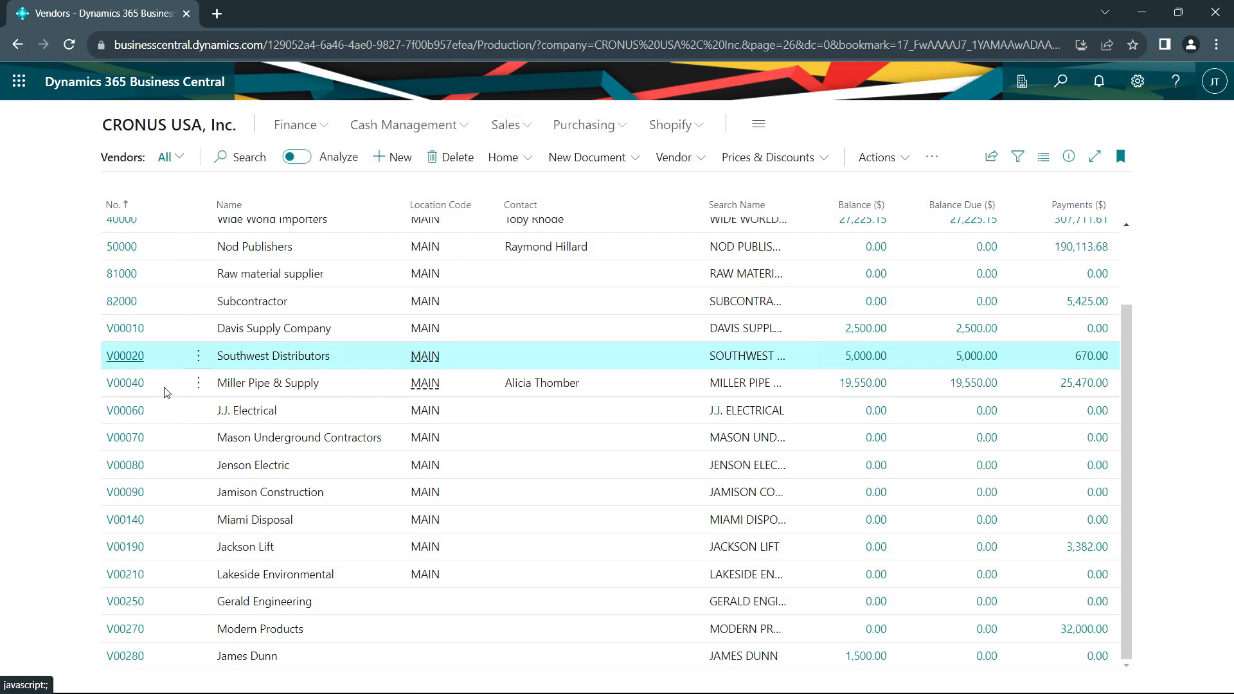
pyautogui.moveTo(124, 383)
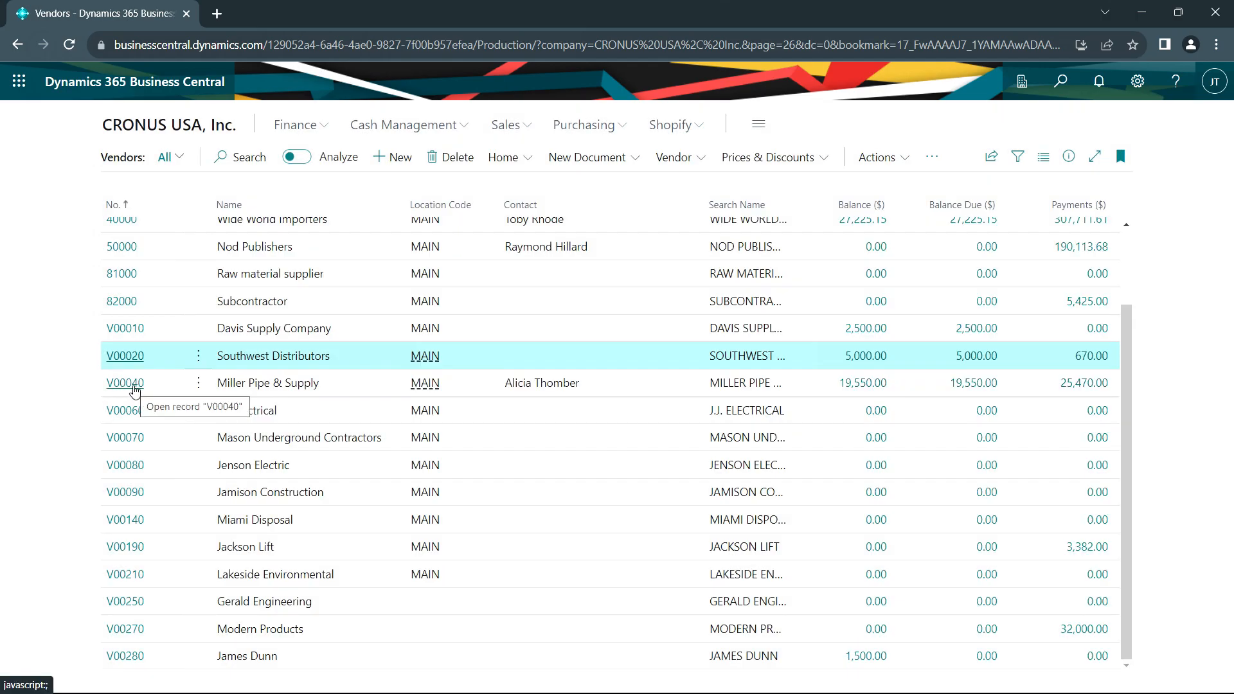
pyautogui.click(124, 382)
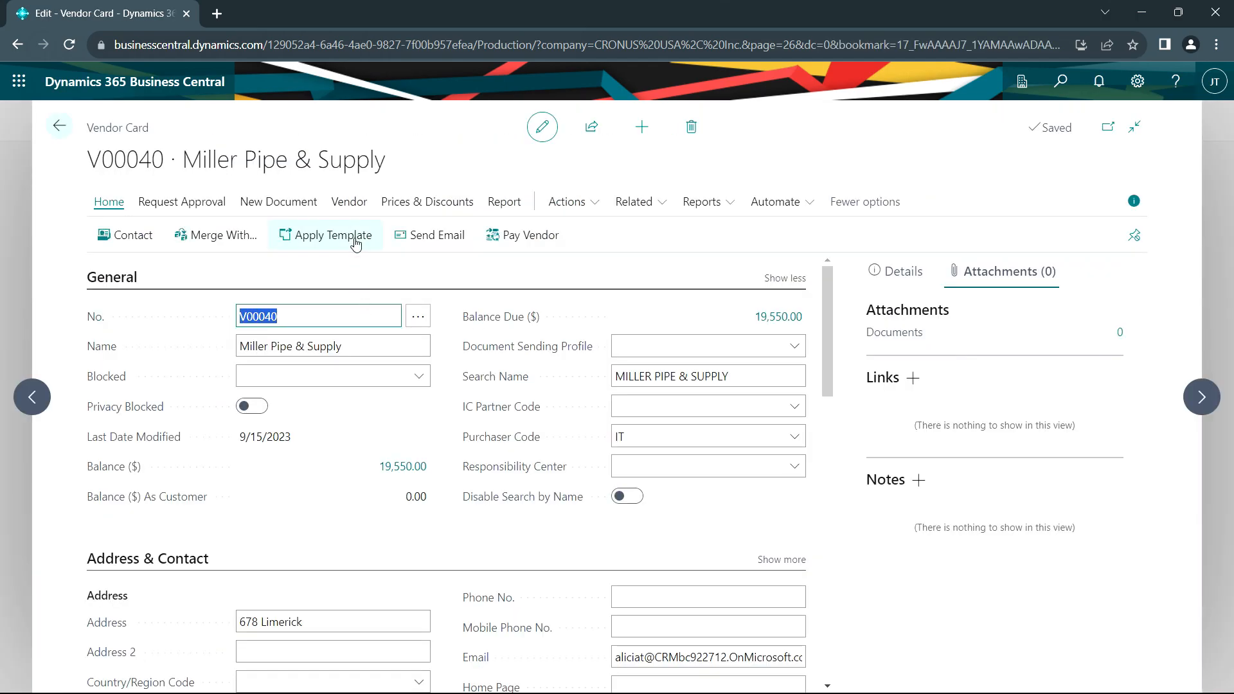
pyautogui.click(348, 201)
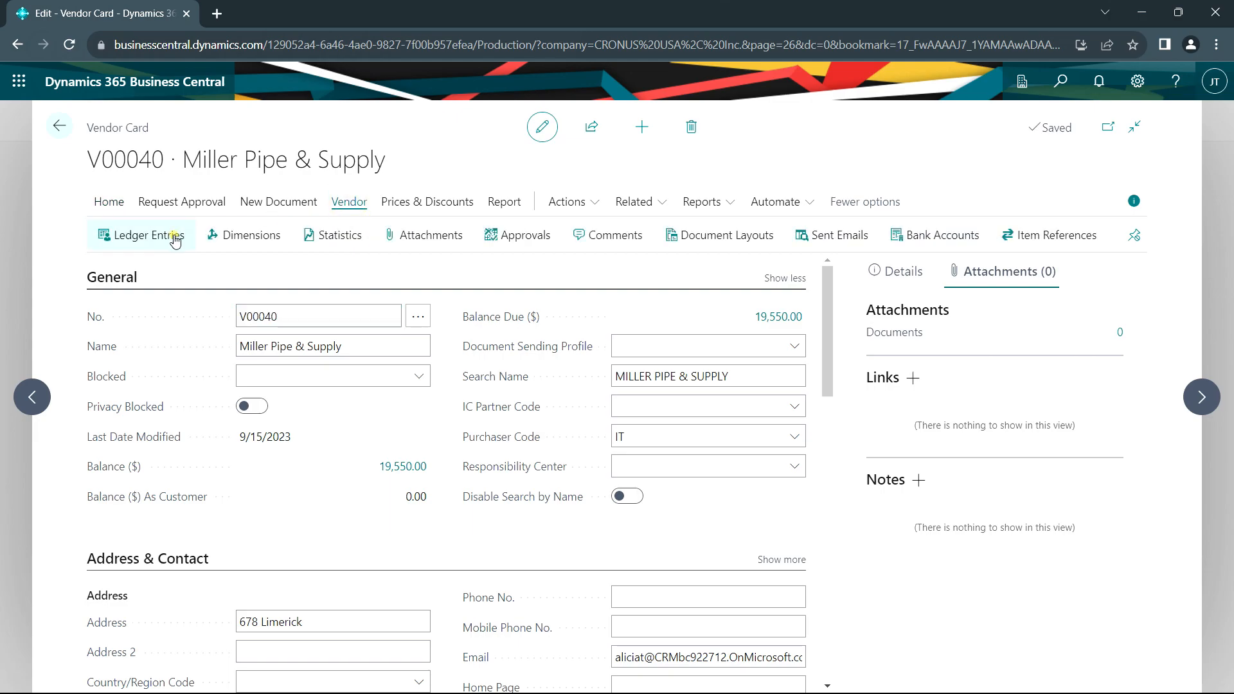
pyautogui.click(142, 234)
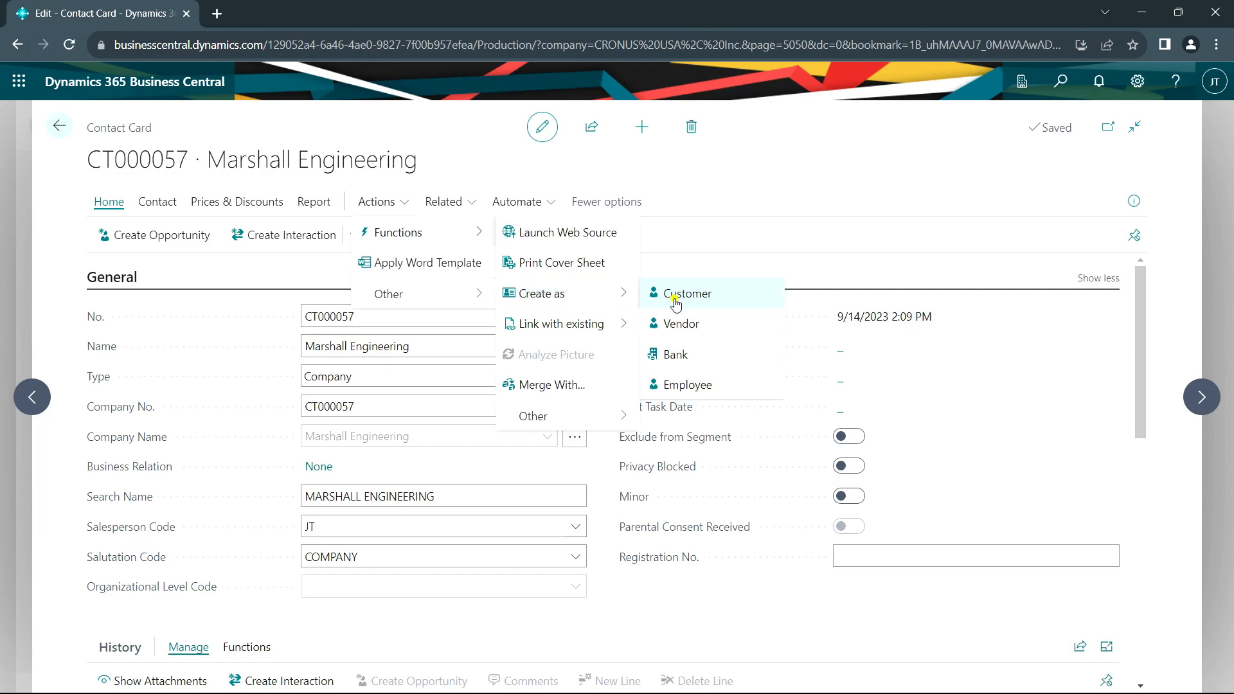
# Create Marshall Engineering as a customer and as vendor V00300.
pyautogui.click(687, 293)
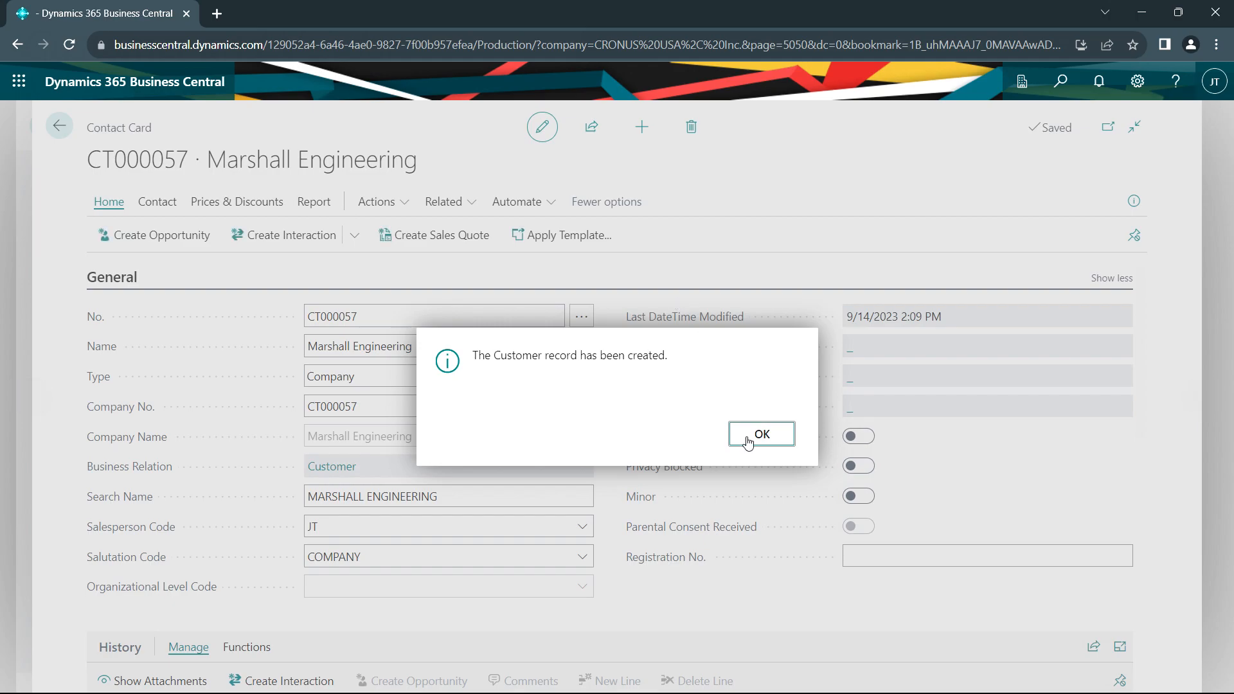
pyautogui.click(760, 433)
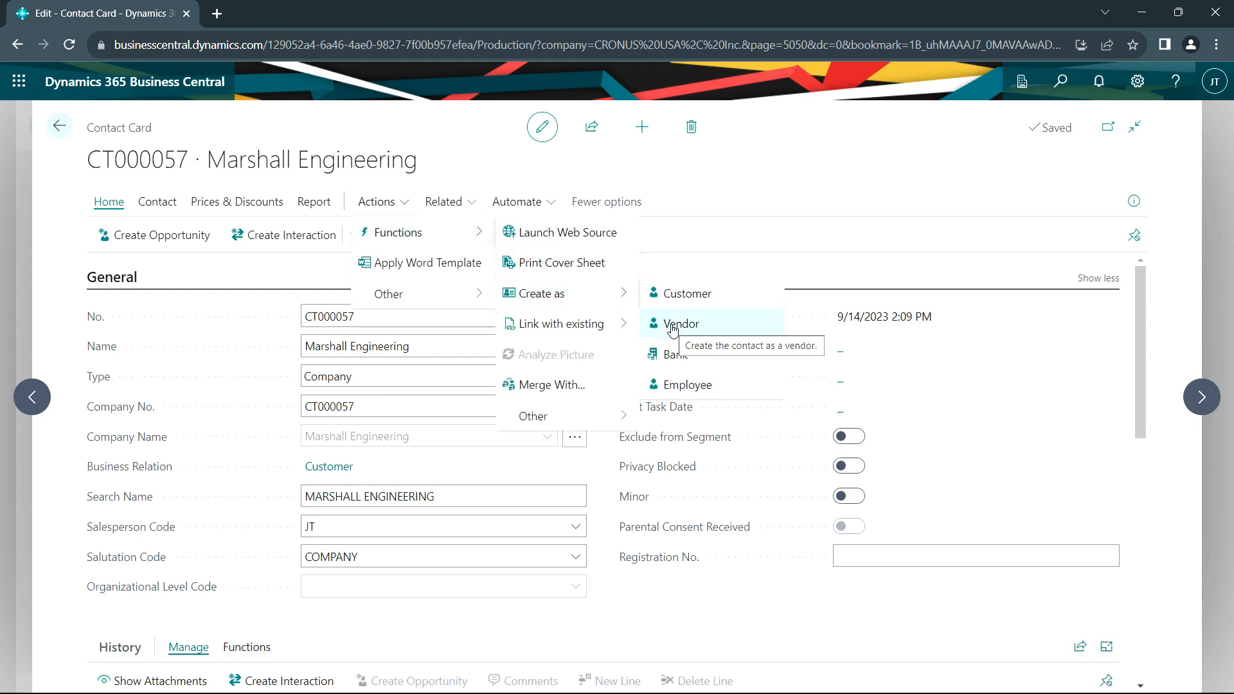
pyautogui.click(680, 323)
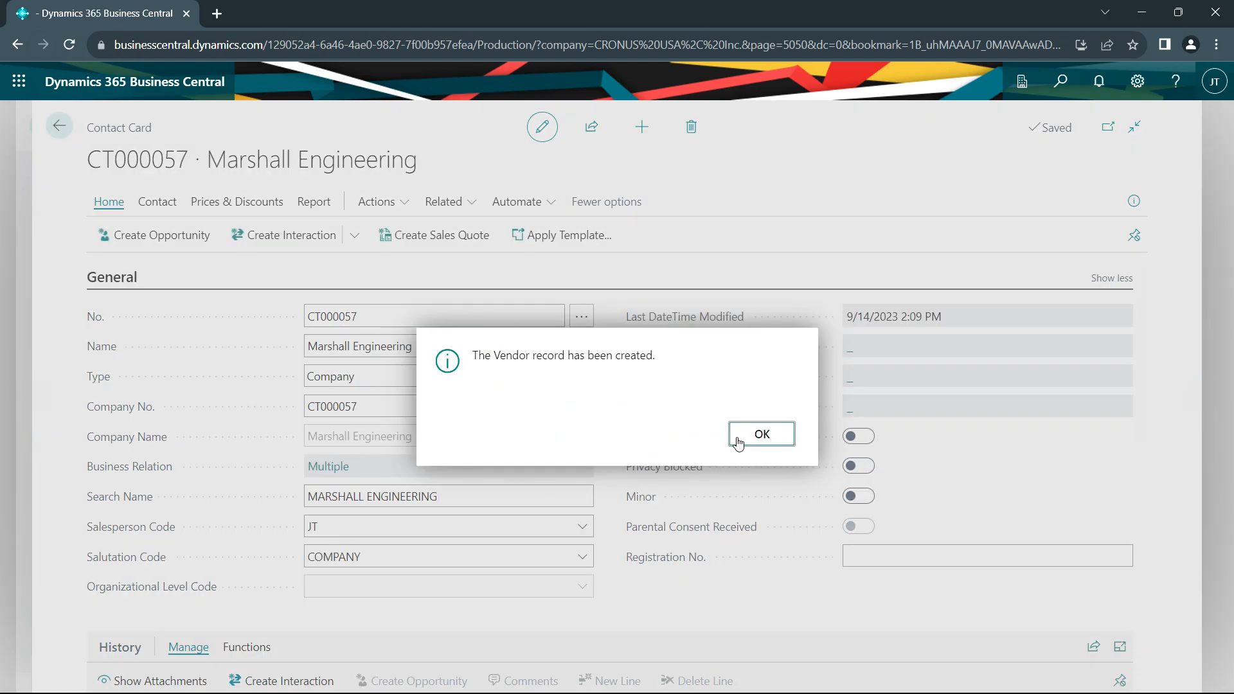
pyautogui.click(760, 433)
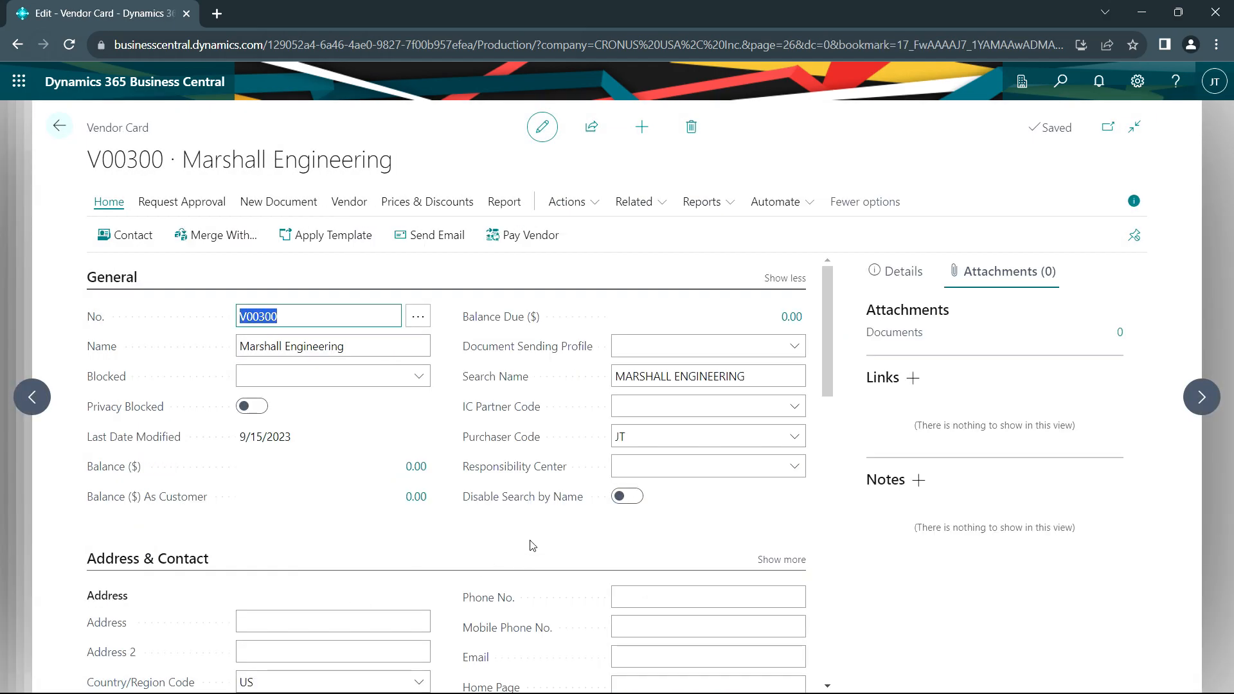
# View the entries behind the 505.40 vendor balance and 900.00 customer balance.
pyautogui.click(330, 375)
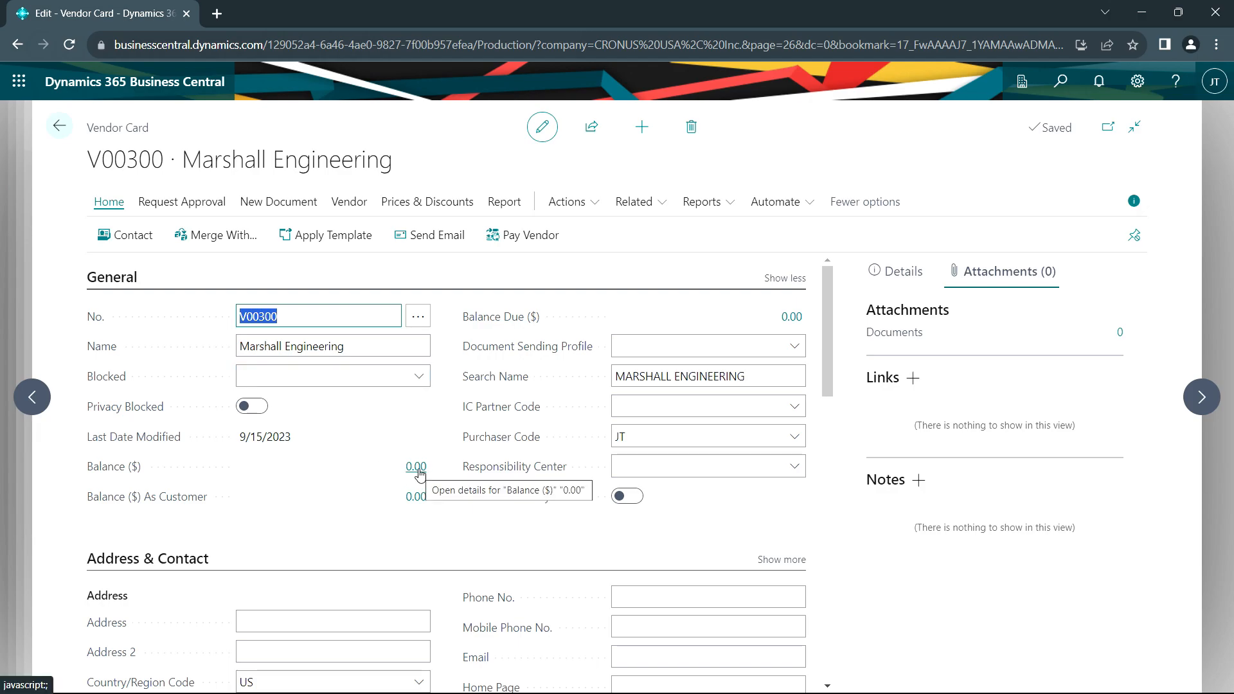
pyautogui.moveTo(417, 496)
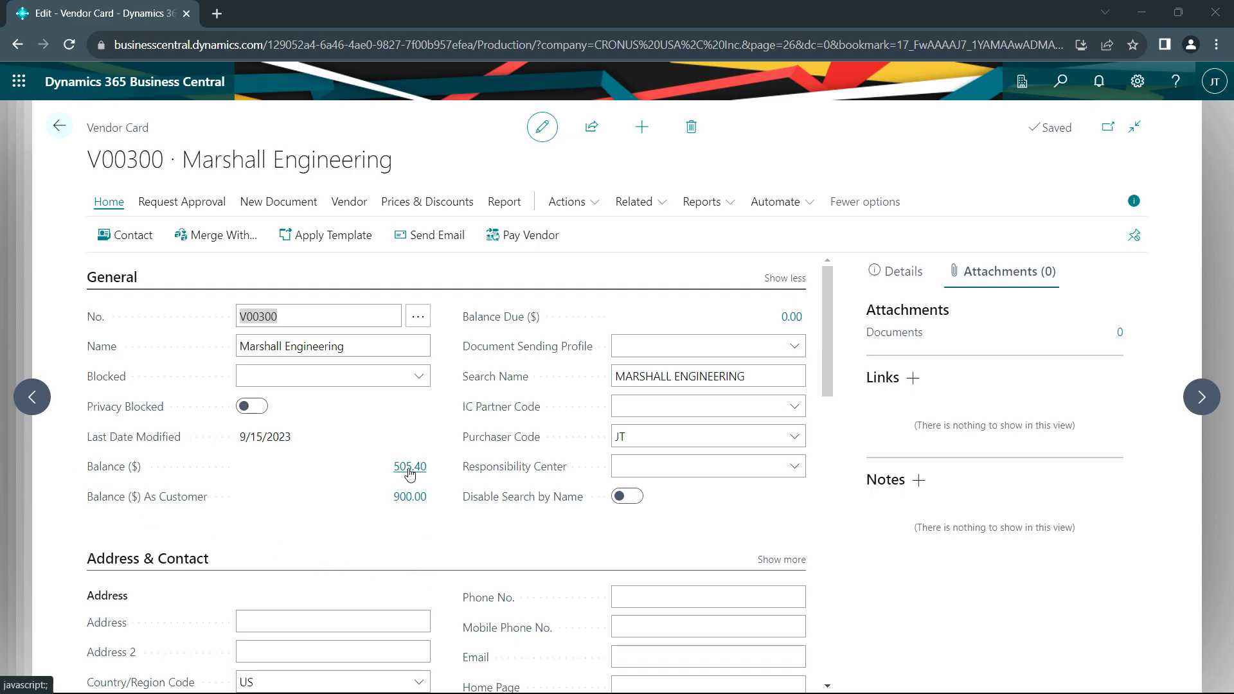
pyautogui.click(409, 466)
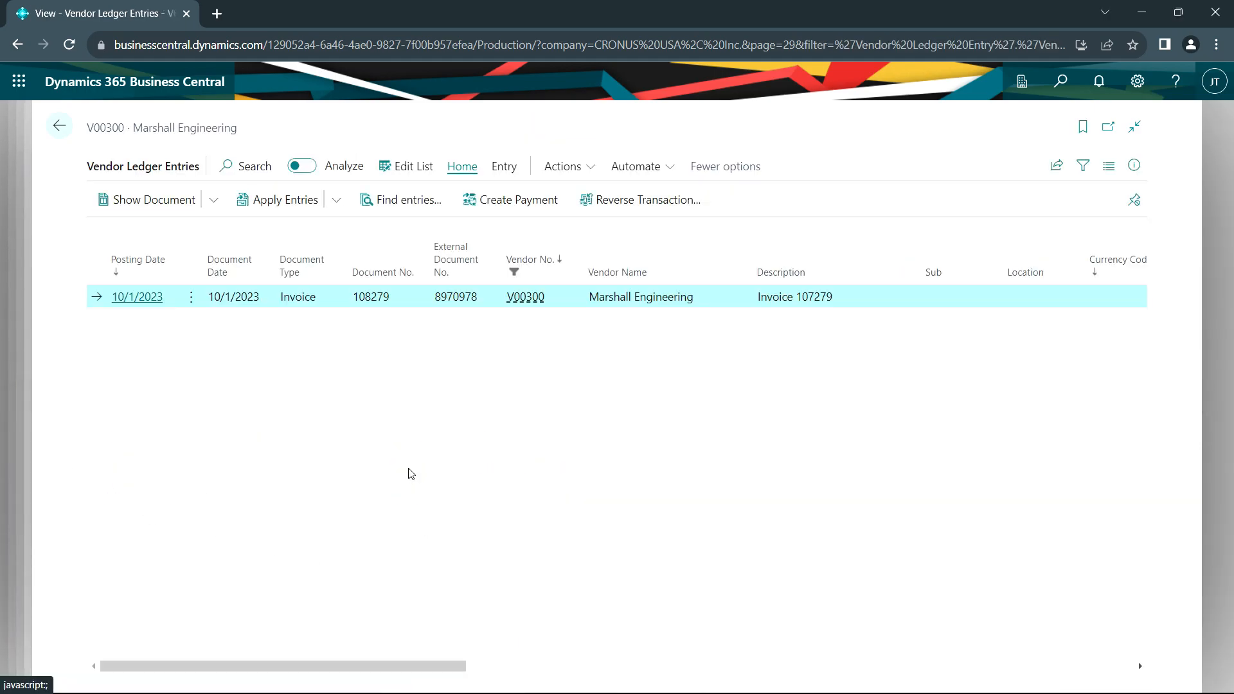
pyautogui.moveTo(254, 319)
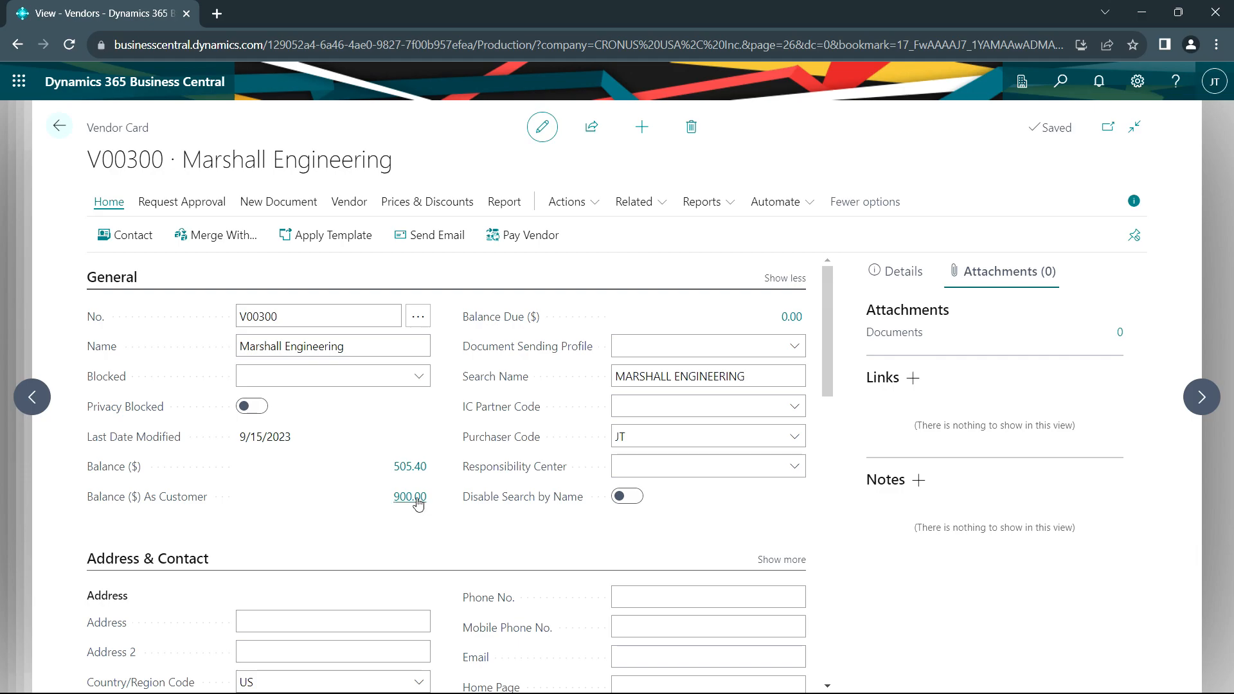
pyautogui.click(409, 496)
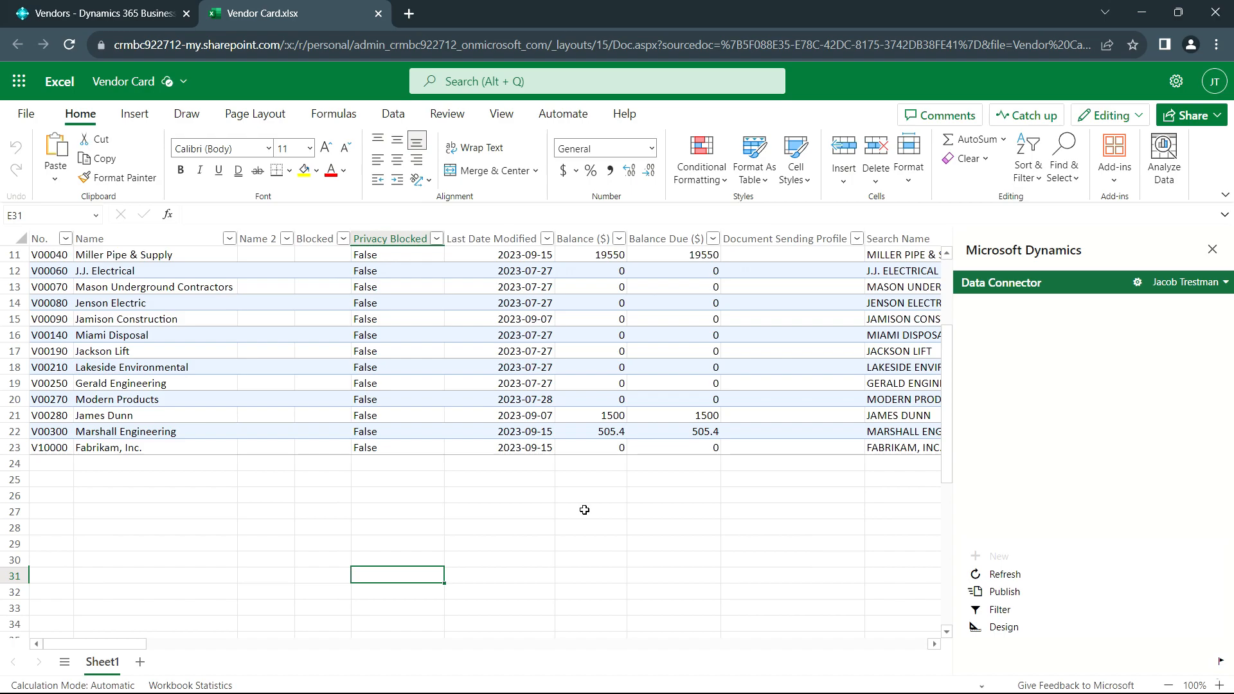
pyautogui.moveTo(151, 541)
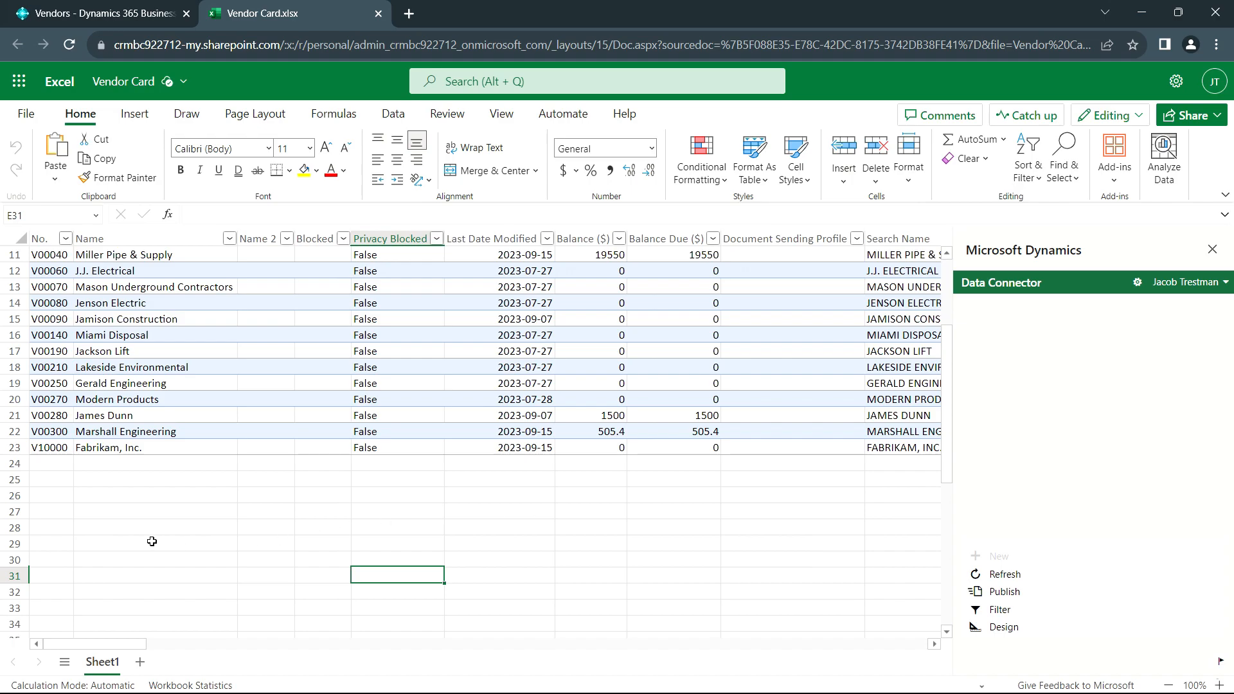
pyautogui.moveTo(101, 525)
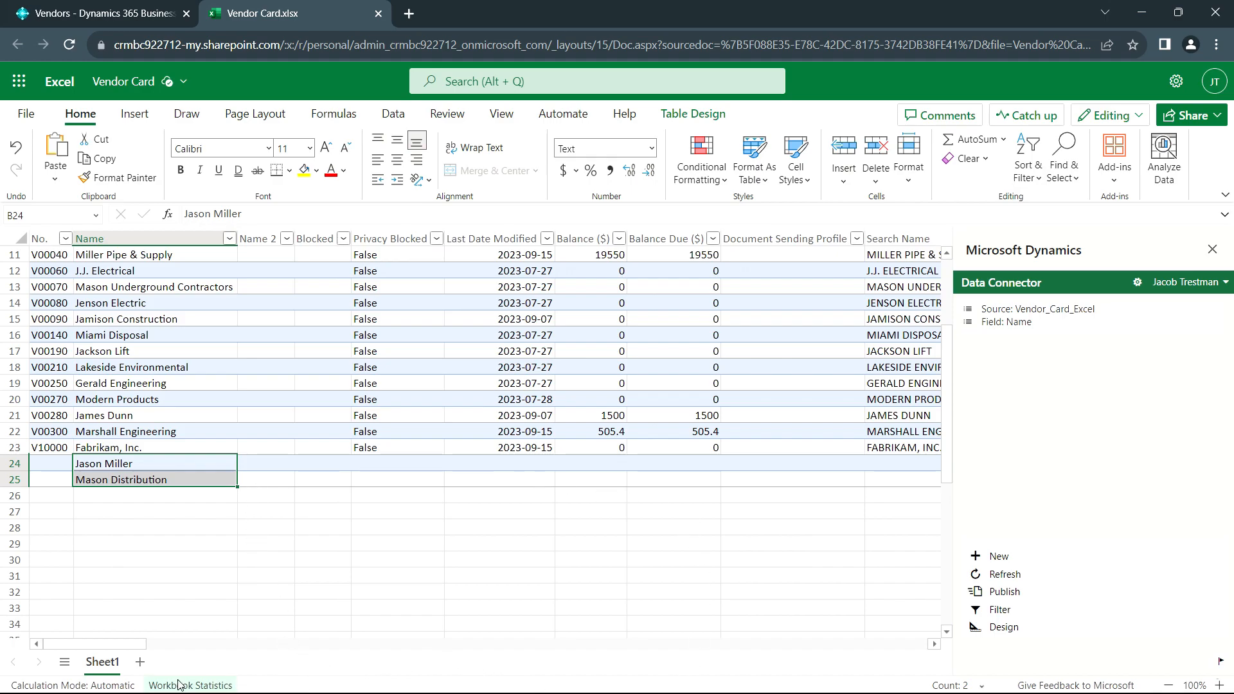
pyautogui.hscroll(3)
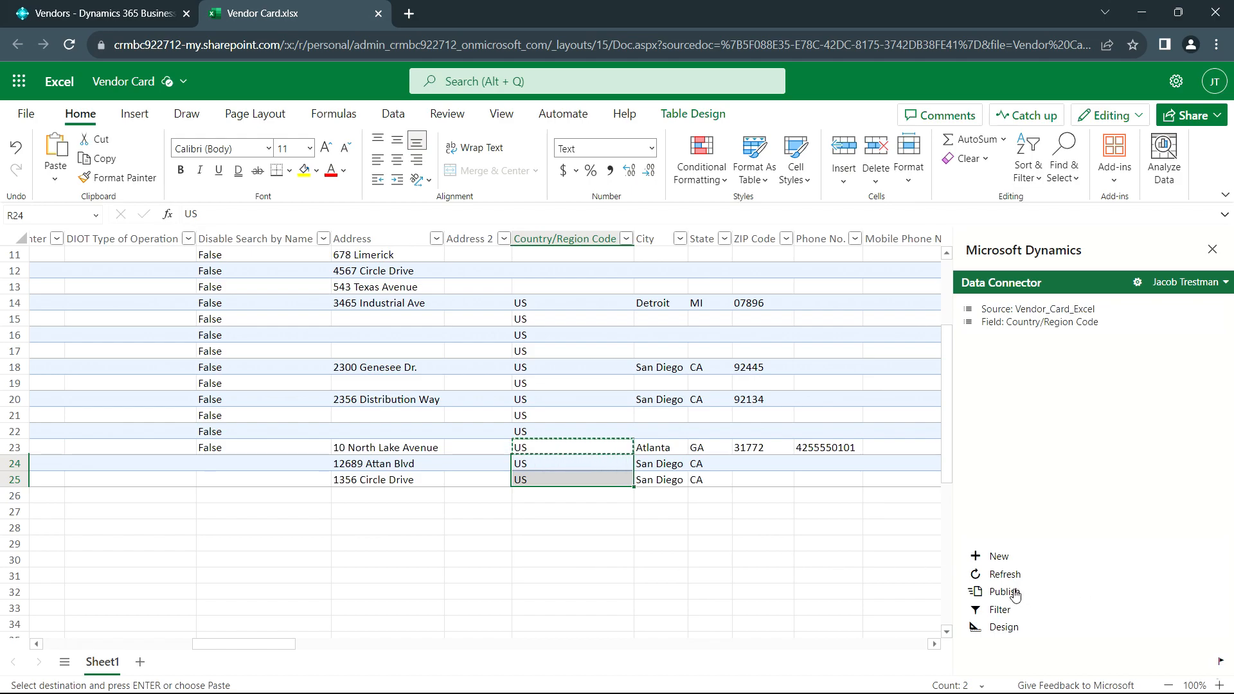
# Publish the new vendors and verify V00310 and V00320 in Business Central.
pyautogui.click(1004, 592)
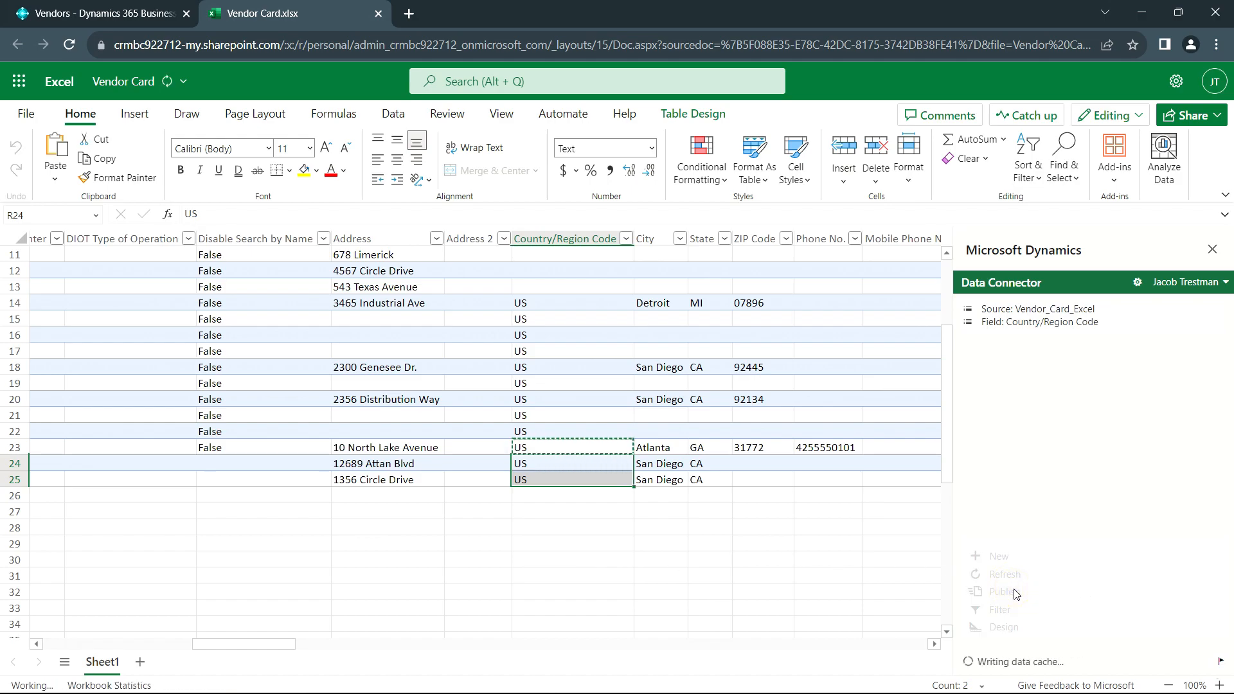
pyautogui.click(1003, 592)
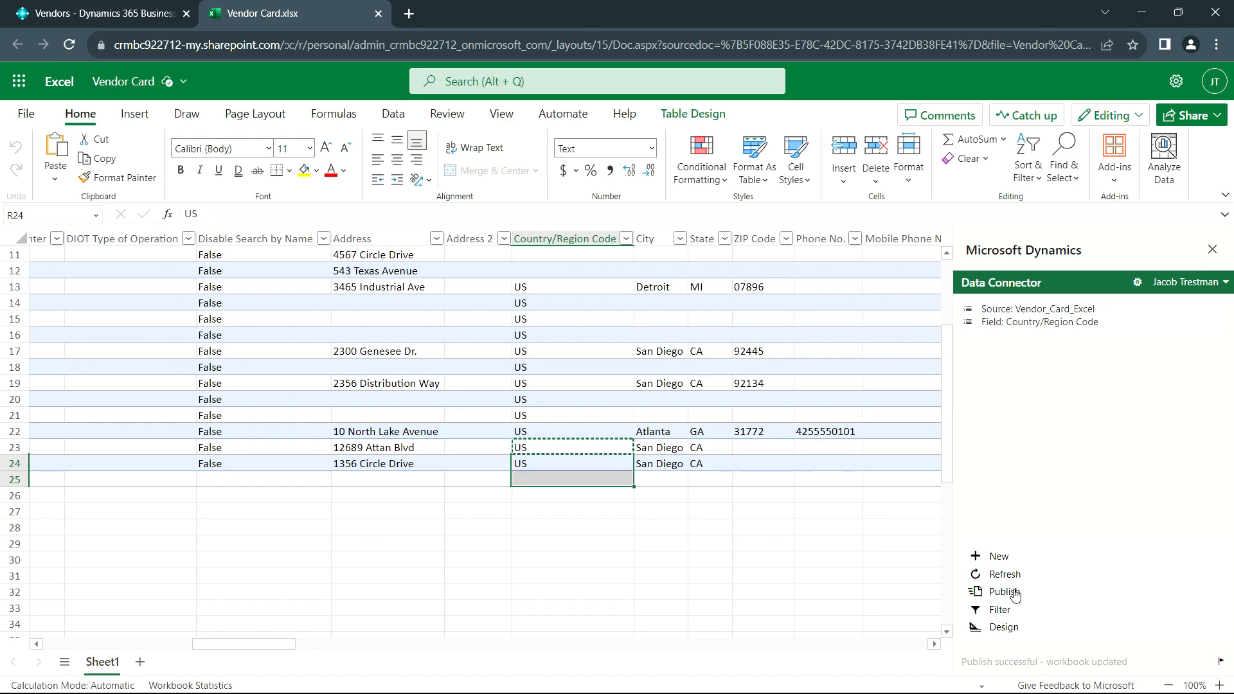
pyautogui.click(101, 14)
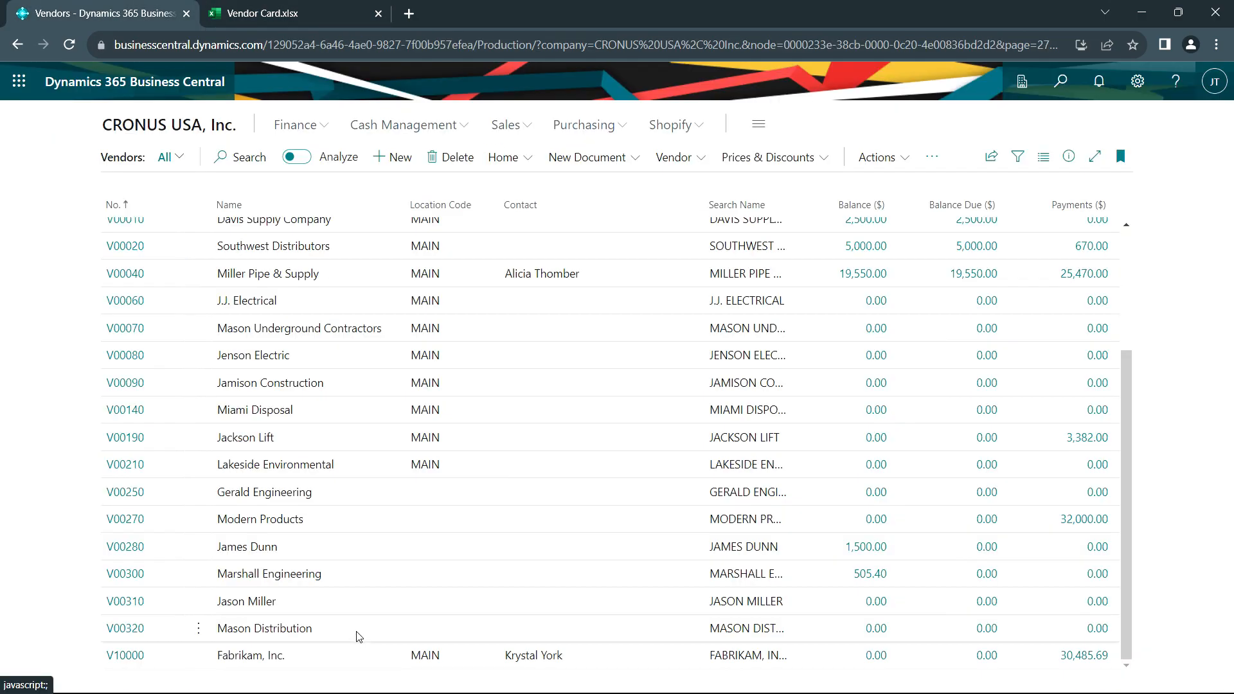